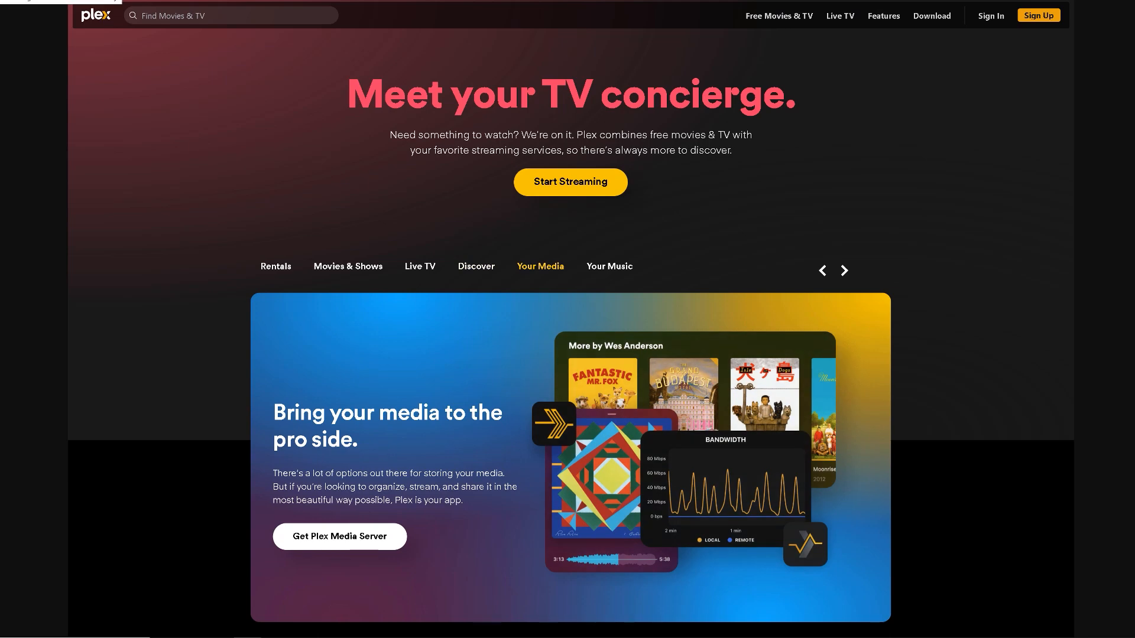
Open Get Plex Media Server's Your Media page and scroll through How it works and Get Started.
click(539, 265)
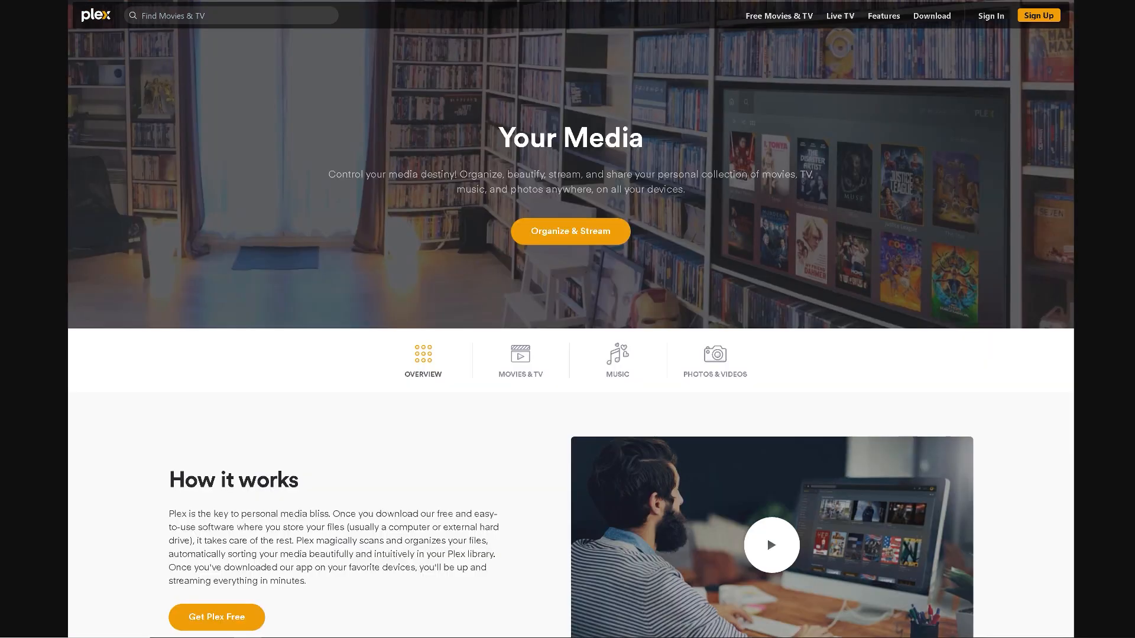
scroll(down, 3)
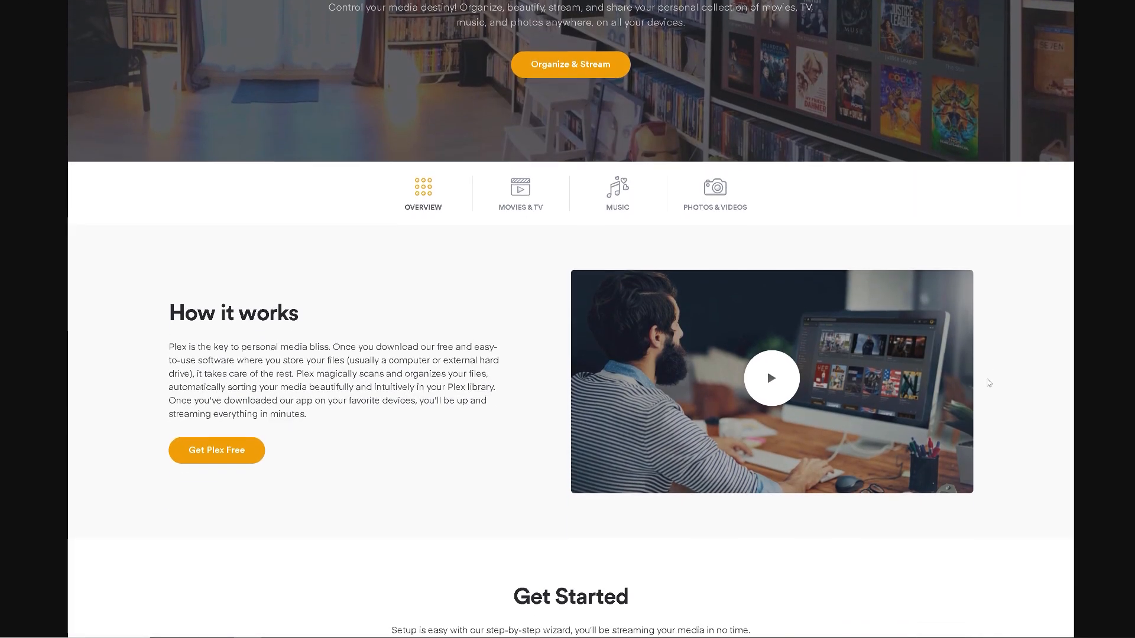
scroll(down, 3)
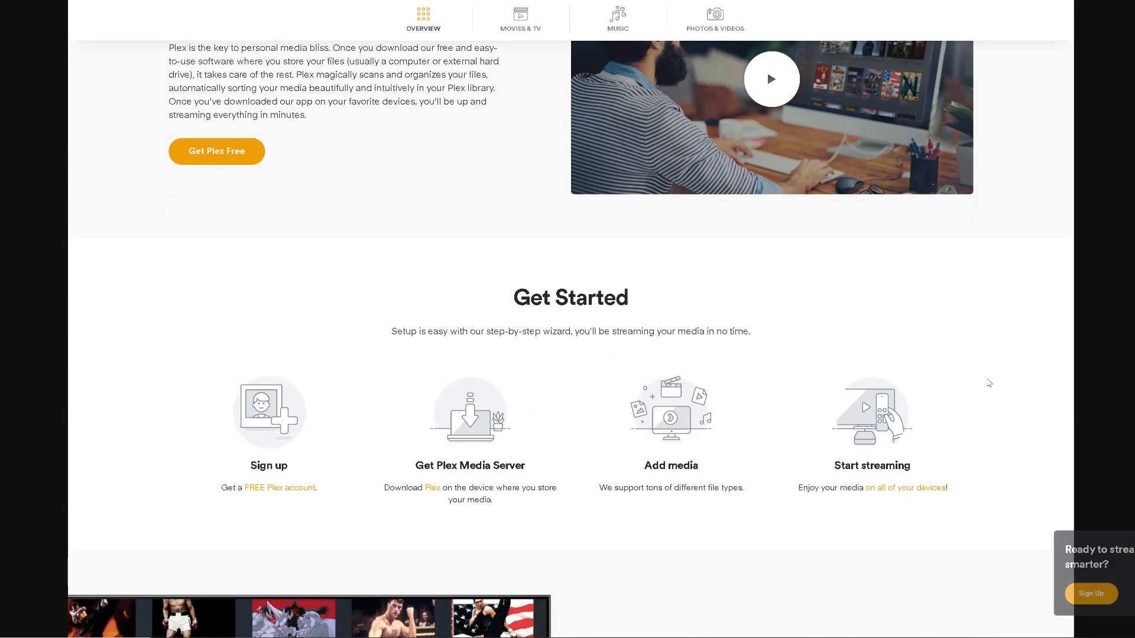
scroll(down, 3)
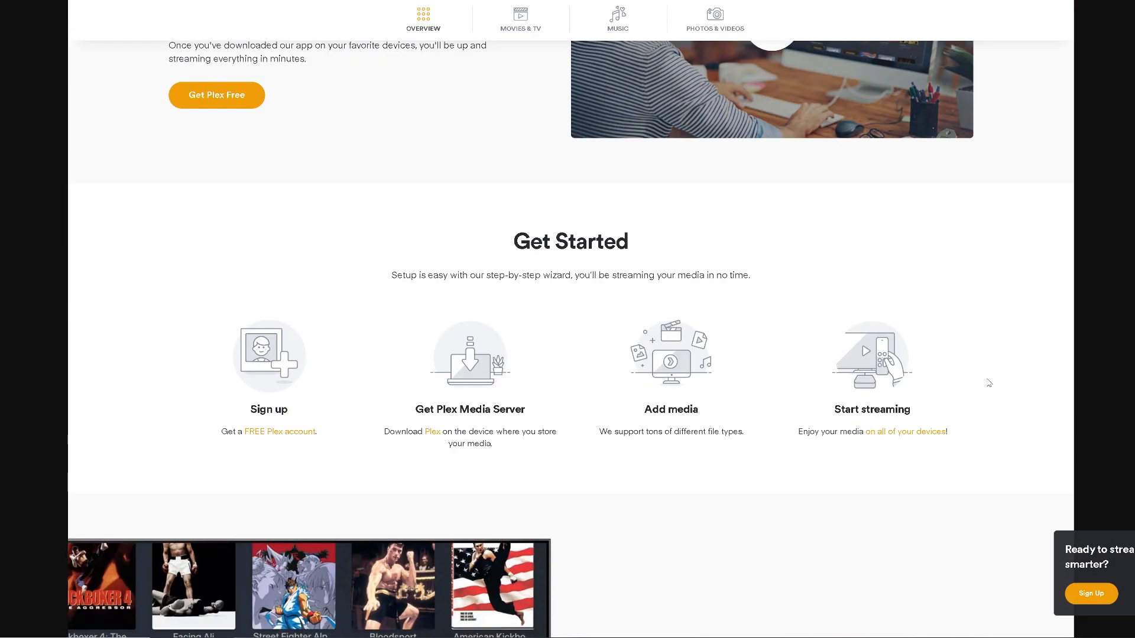
scroll(up, 3)
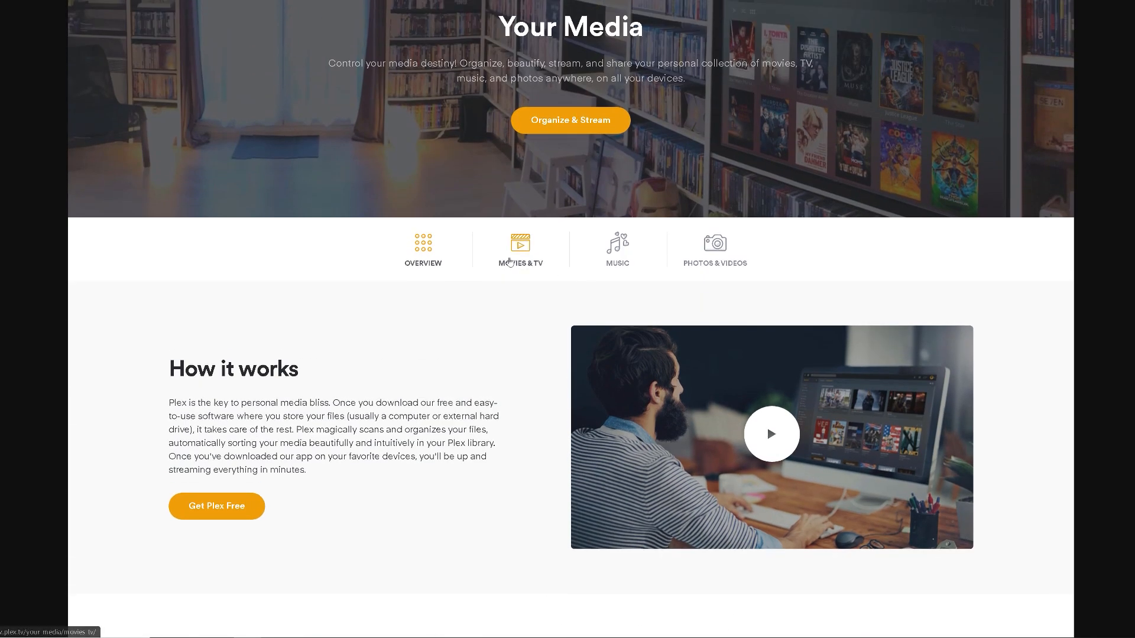
Switch to the MOVIES & TV tab and scroll down through its feature sections.
click(520, 254)
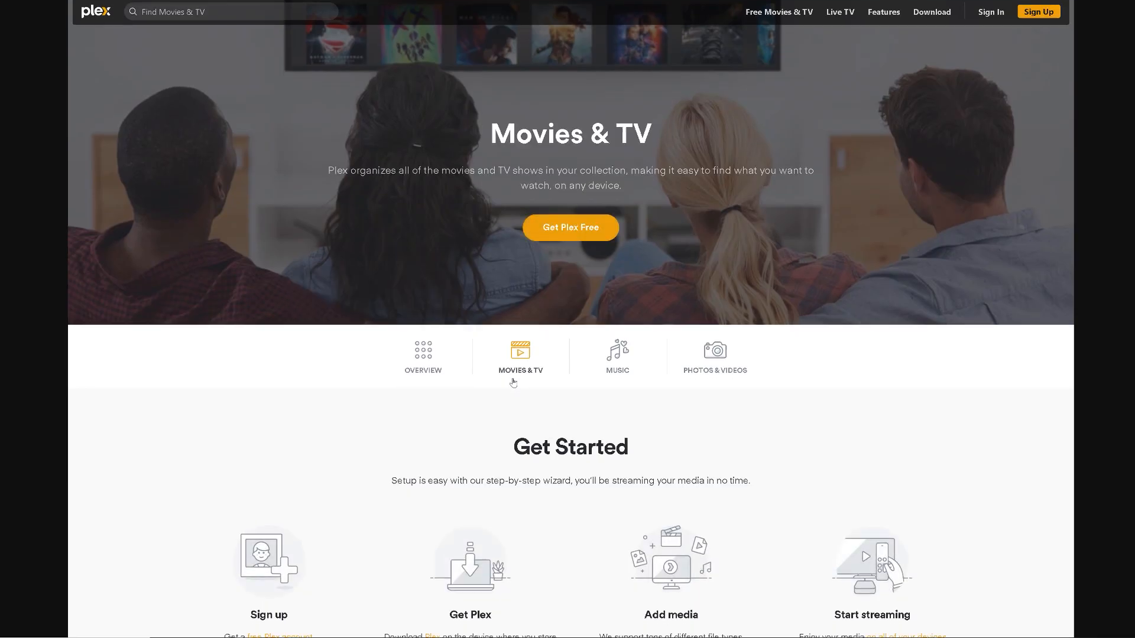
scroll(down, 3)
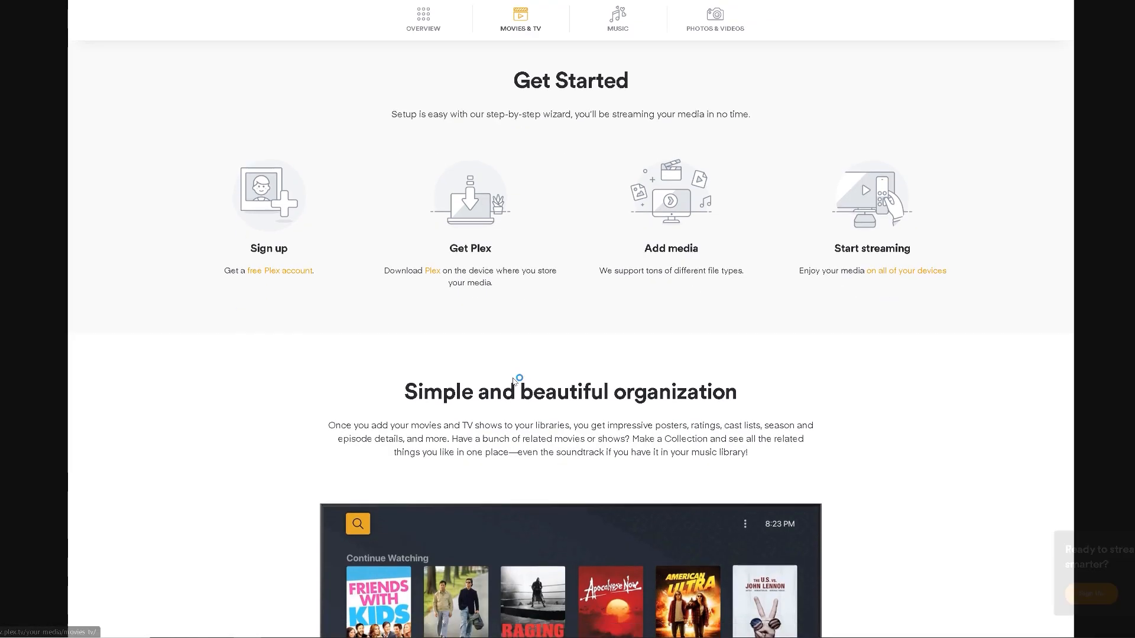
scroll(down, 3)
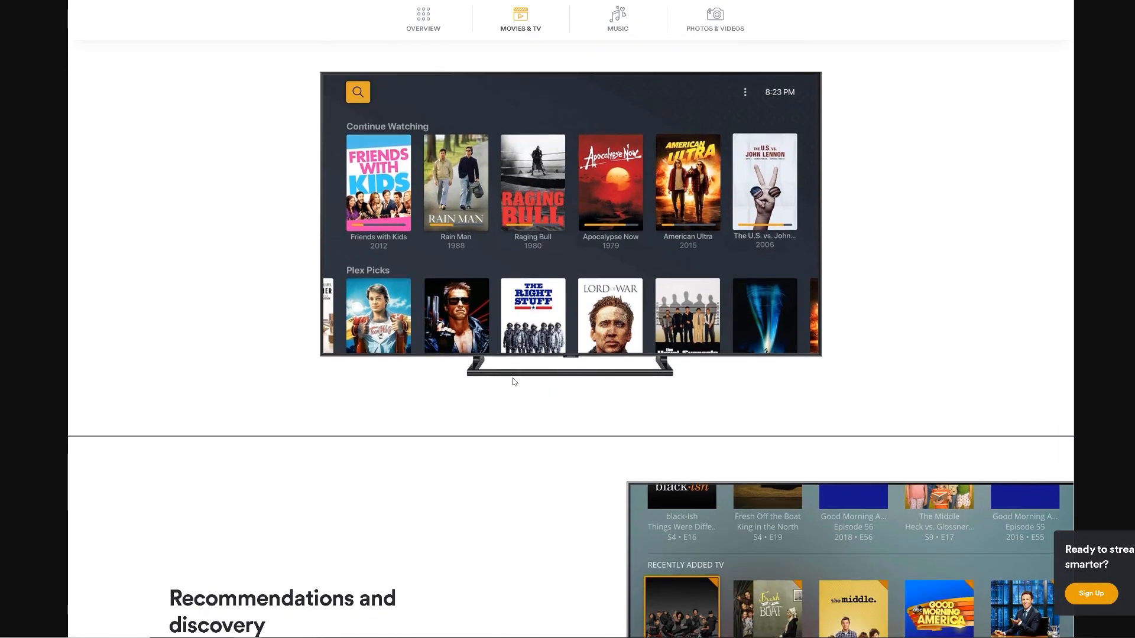
scroll(down, 3)
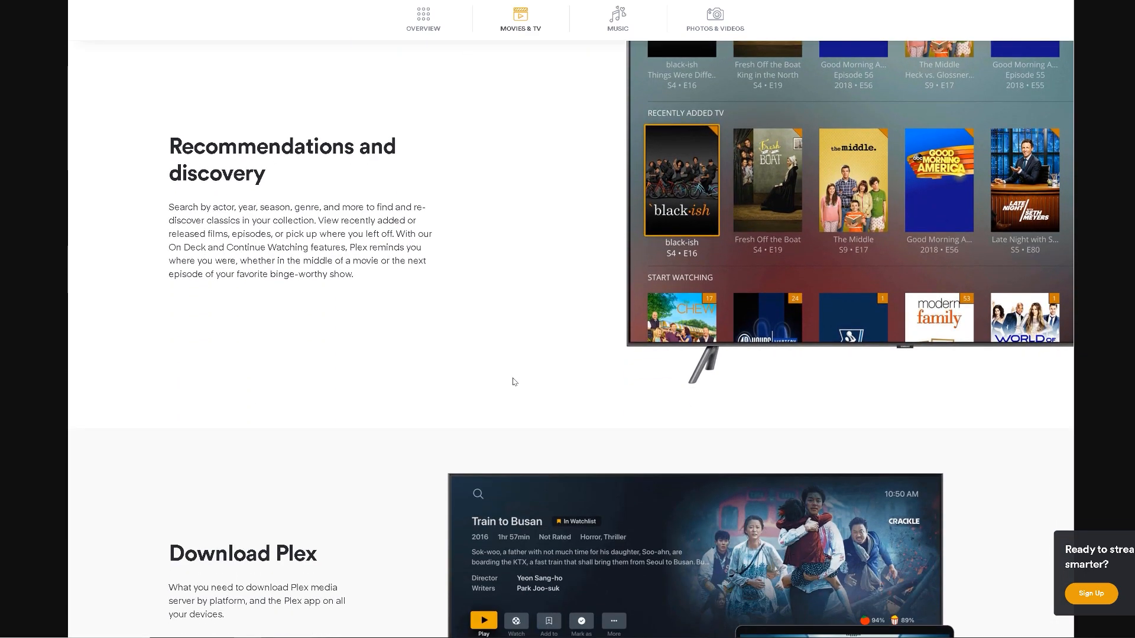
scroll(down, 3)
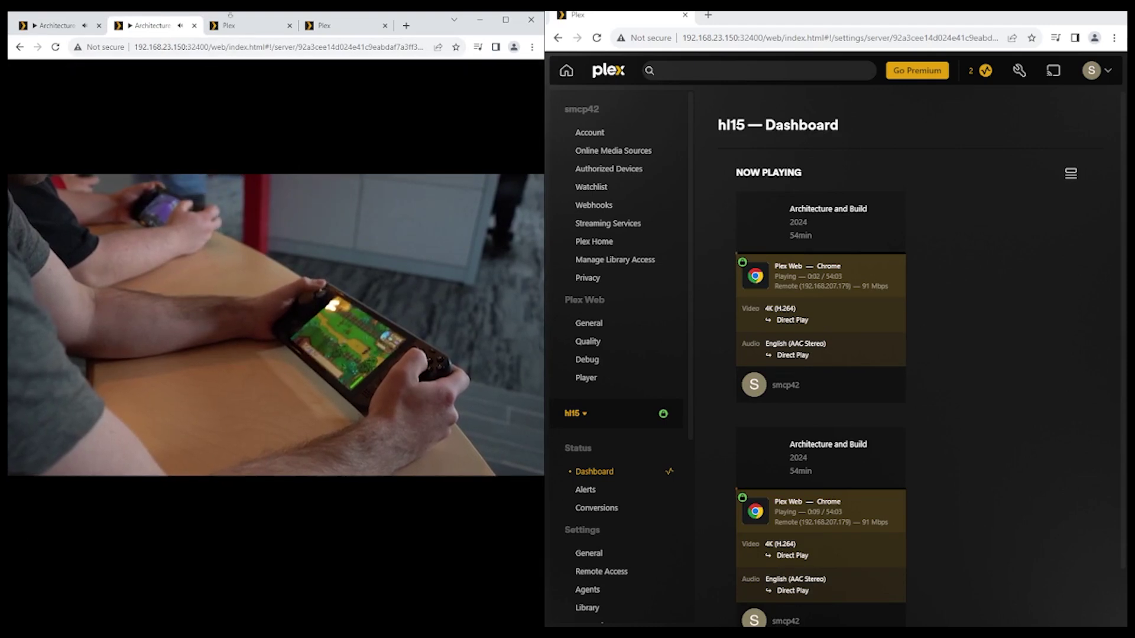
Resume Architecture and Build from two more browser tabs as extra simultaneous streams.
click(249, 26)
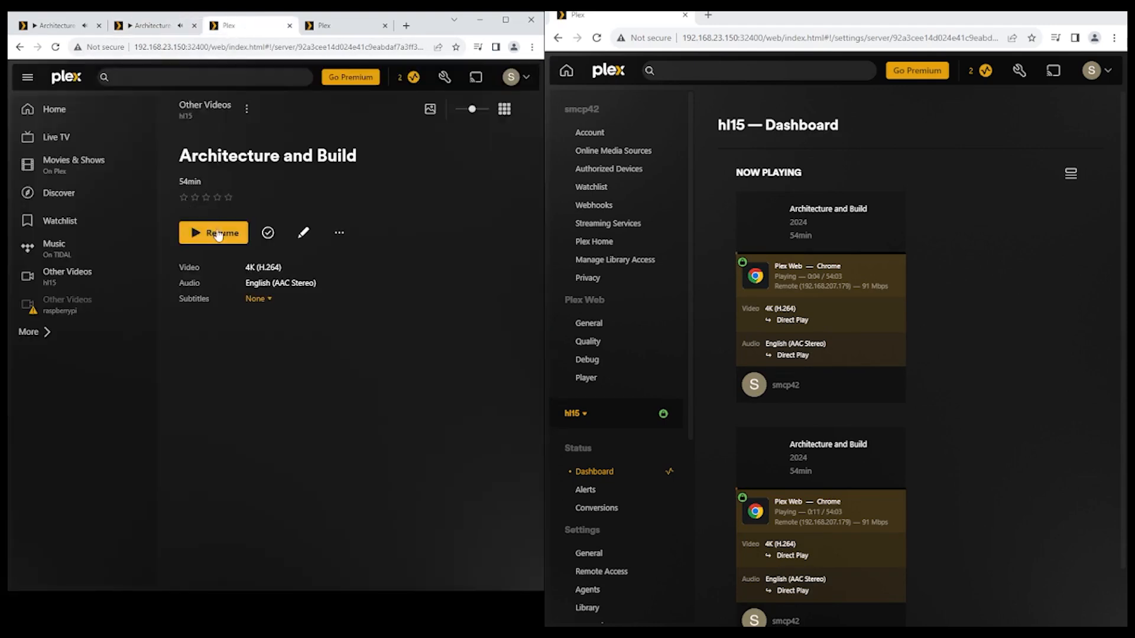
click(212, 232)
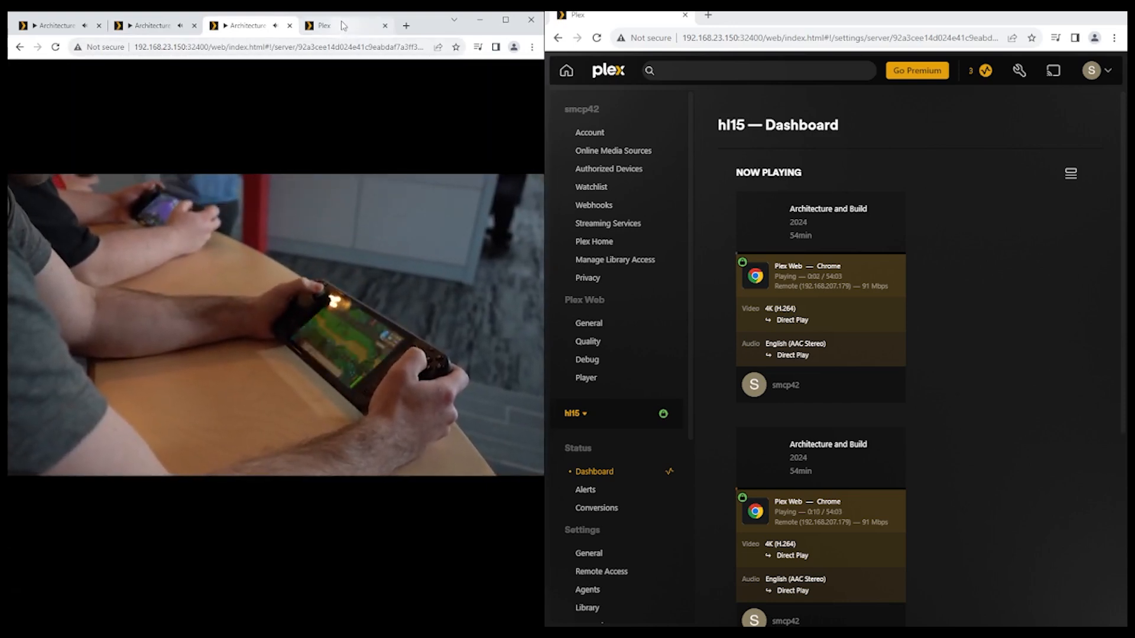
click(326, 24)
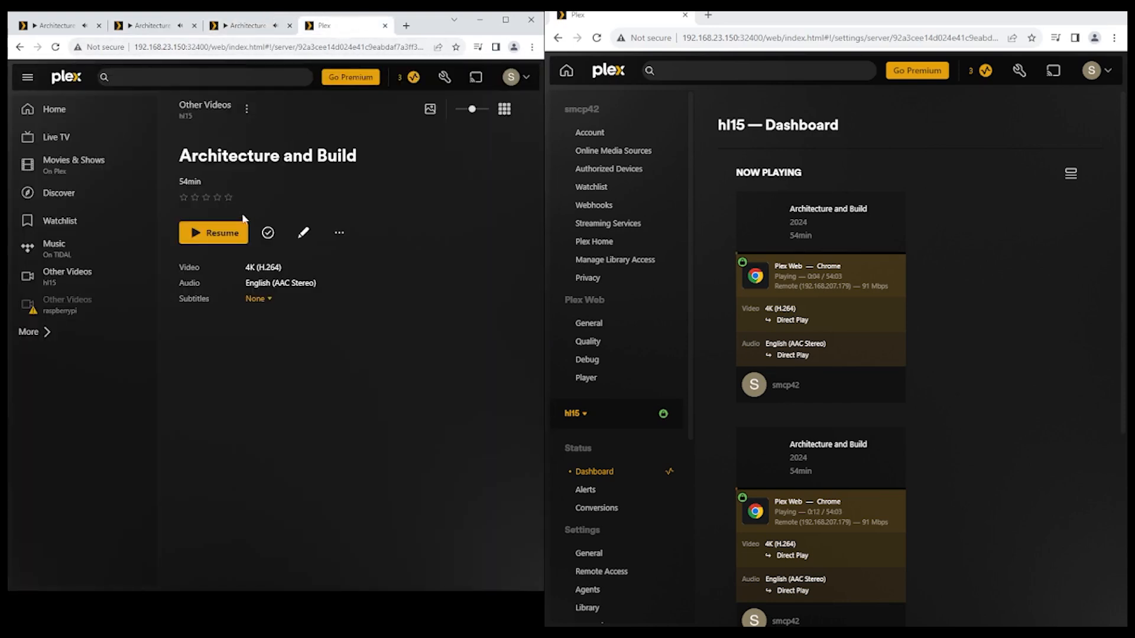
click(213, 232)
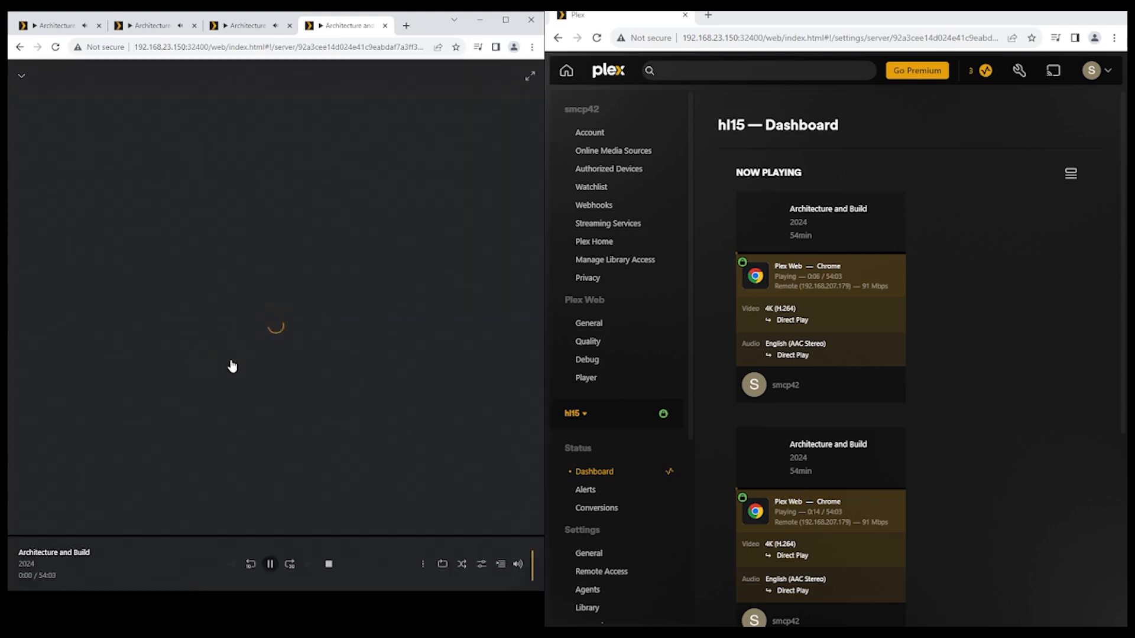
click(454, 25)
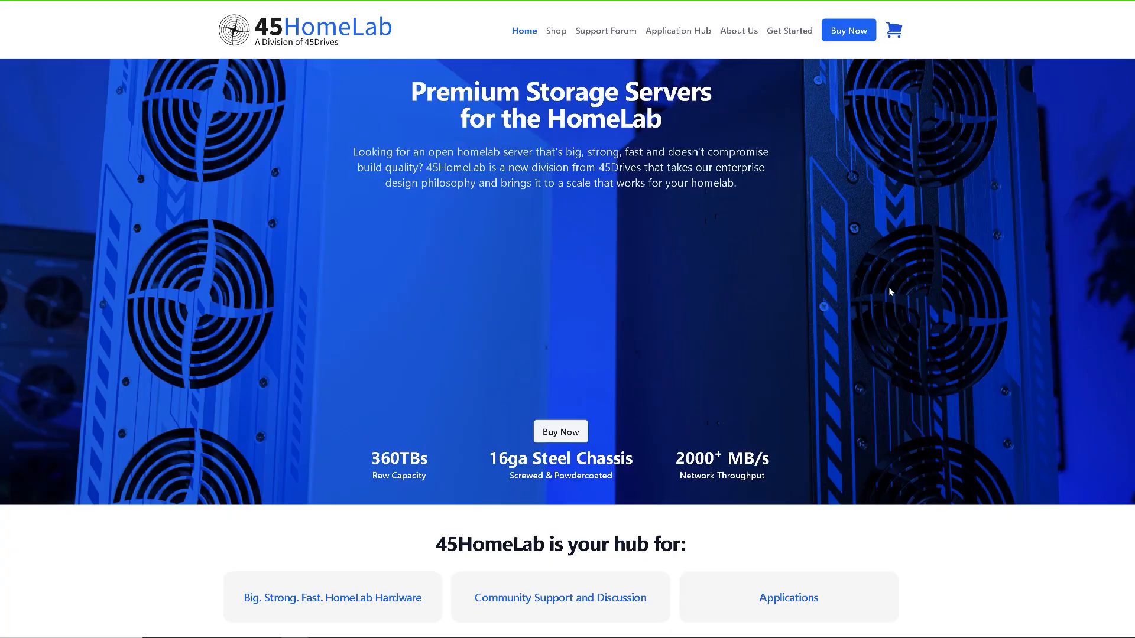
Scroll the 45HomeLab home page down to the 'Introducing the HL15' section.
scroll(down, 3)
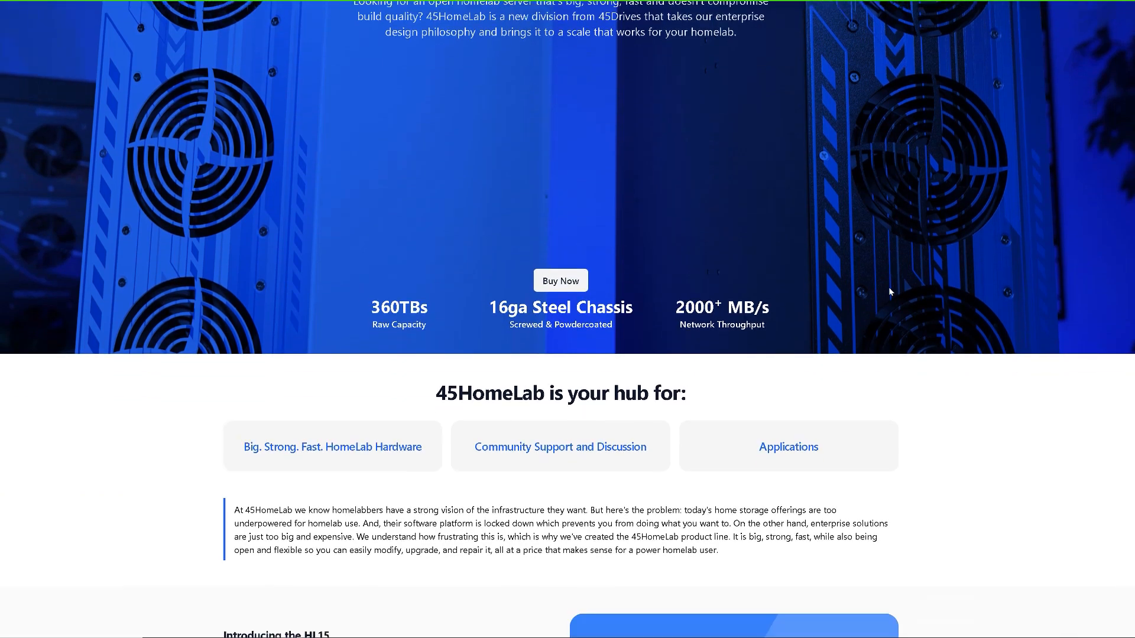
scroll(down, 3)
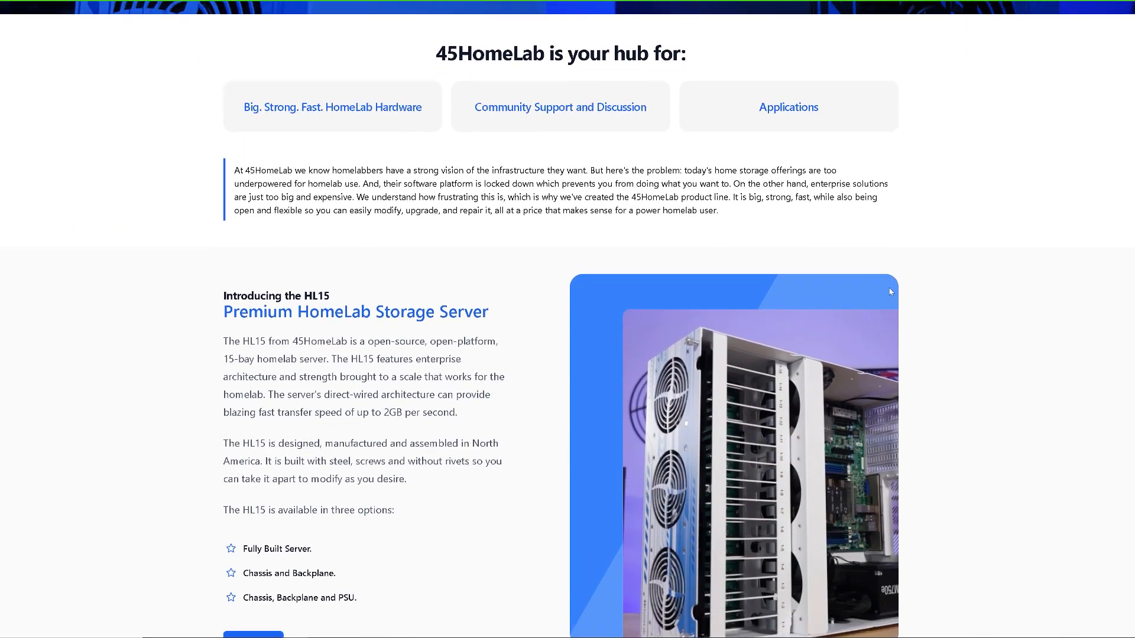
scroll(down, 3)
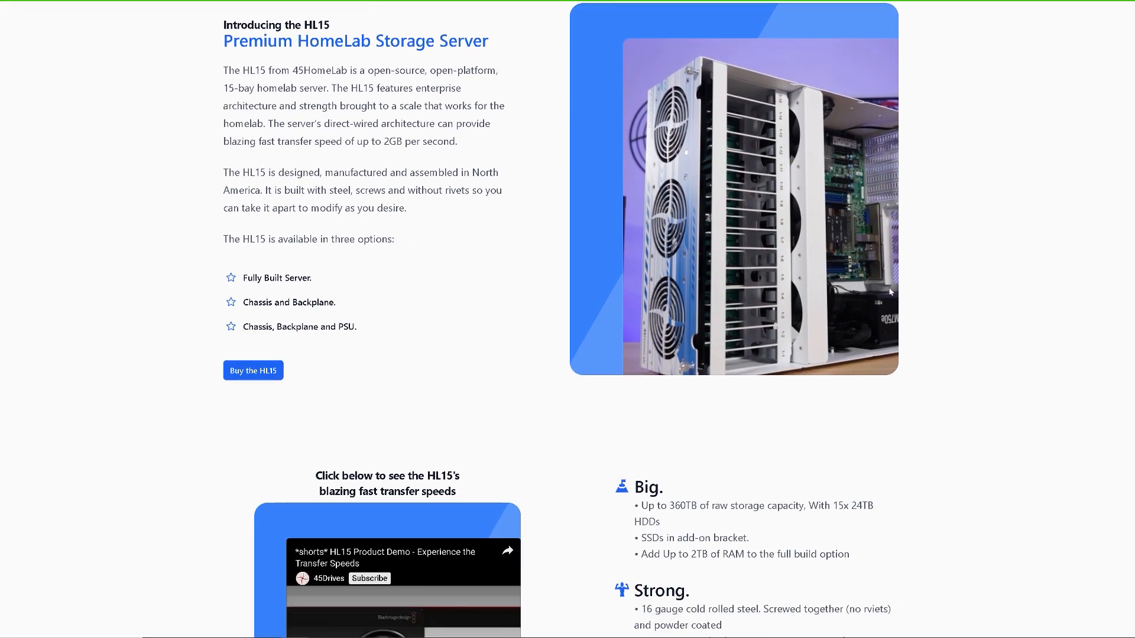
scroll(down, 3)
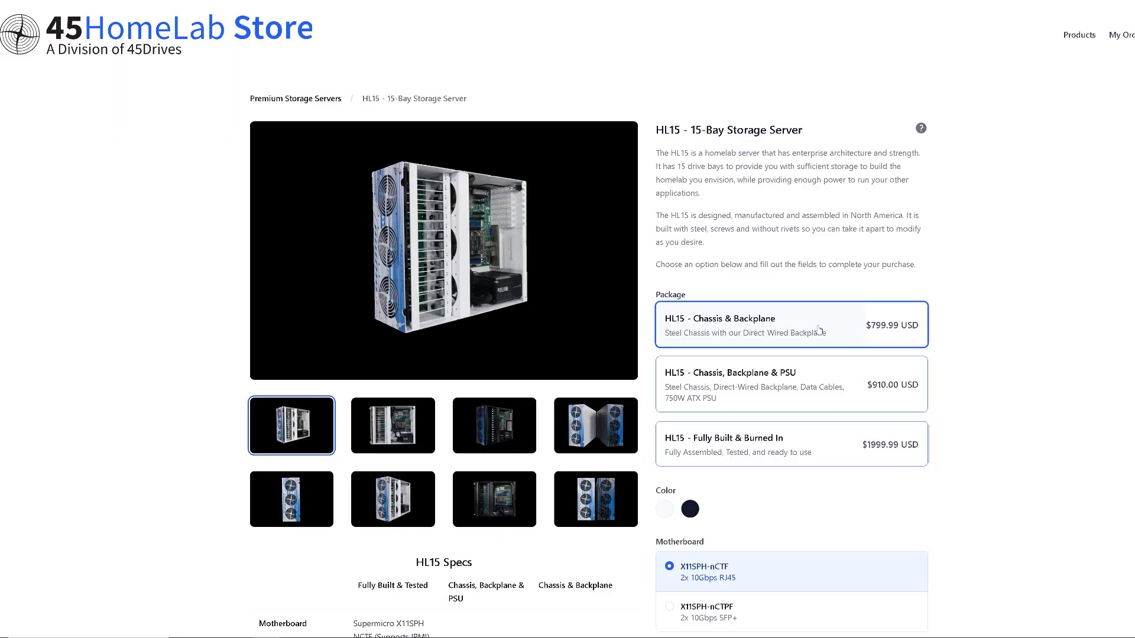
Scroll the HL15 15-Bay Storage Server page through packages, specs, cable sets and add-ons.
scroll(down, 3)
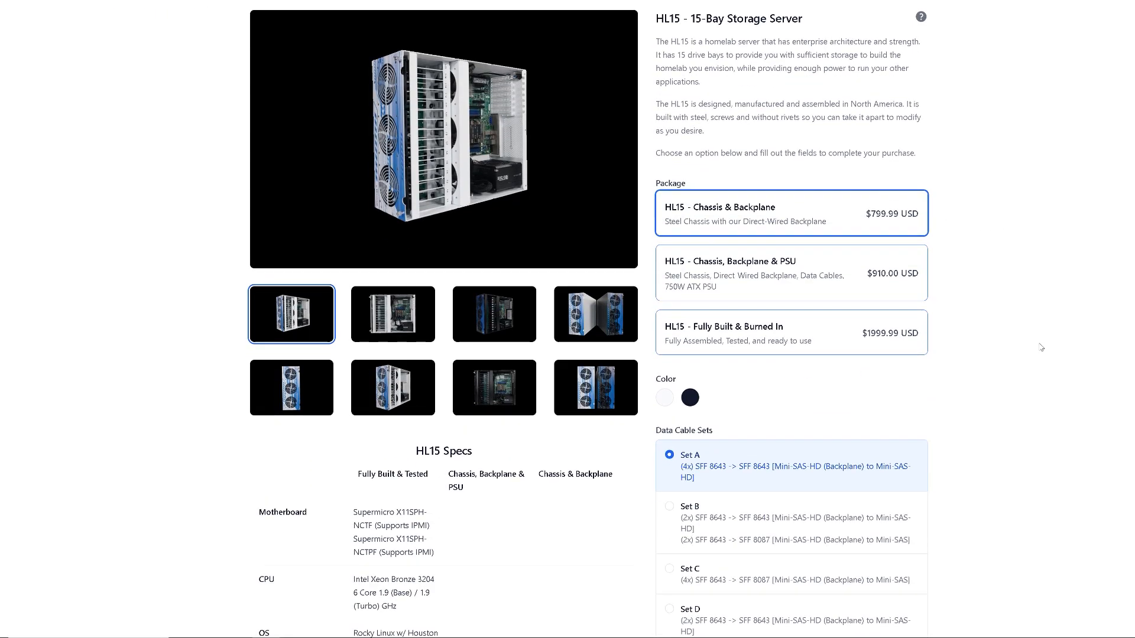
scroll(down, 3)
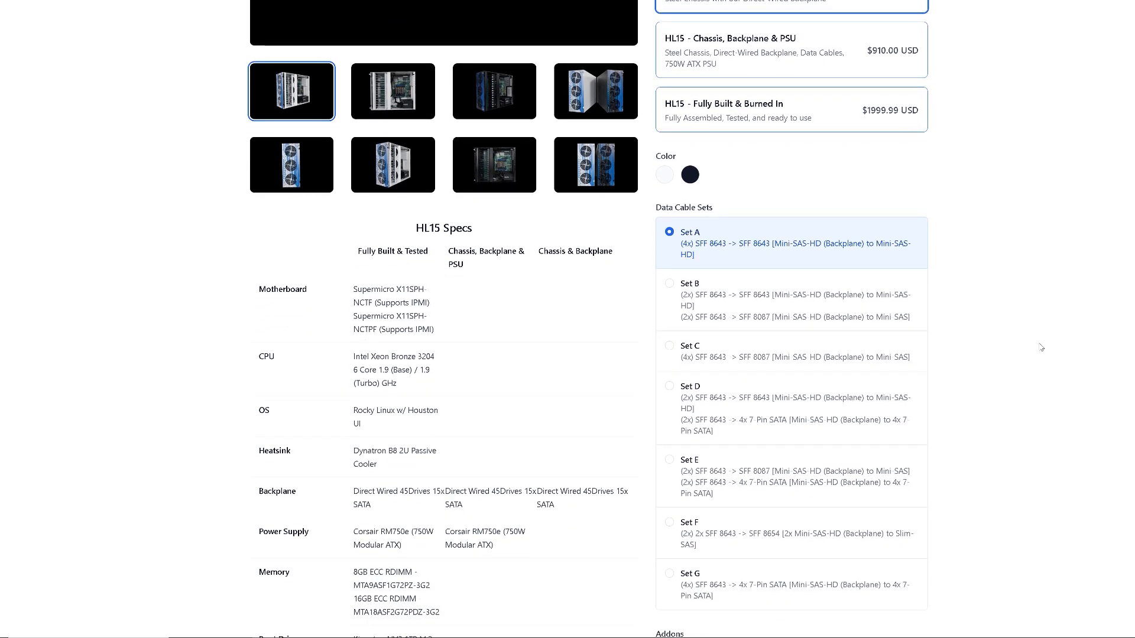
scroll(down, 3)
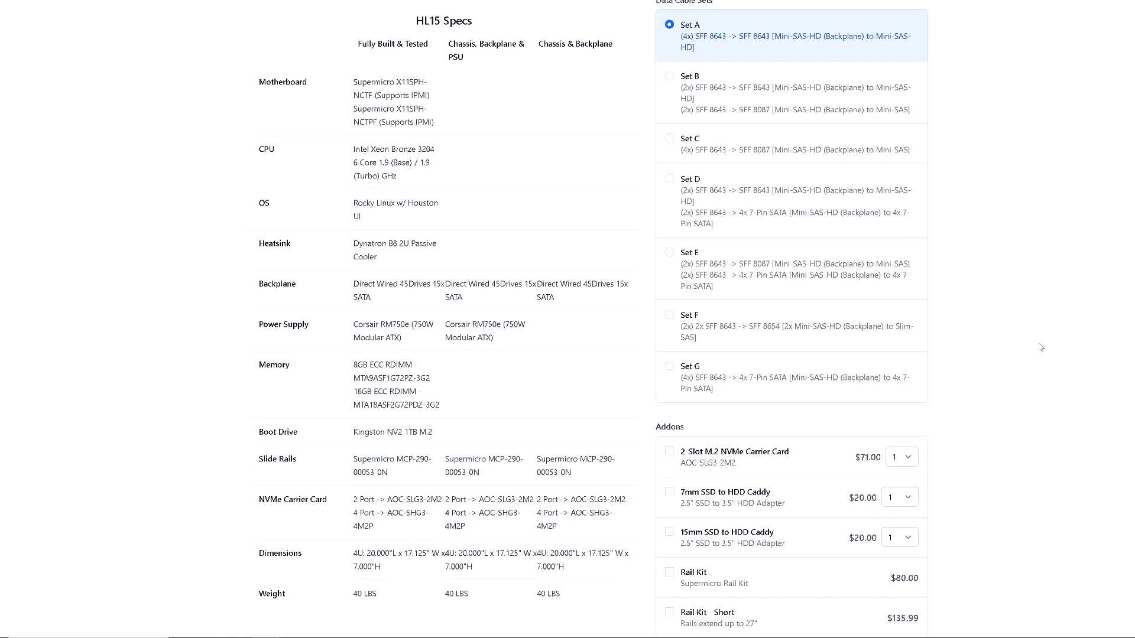
scroll(down, 3)
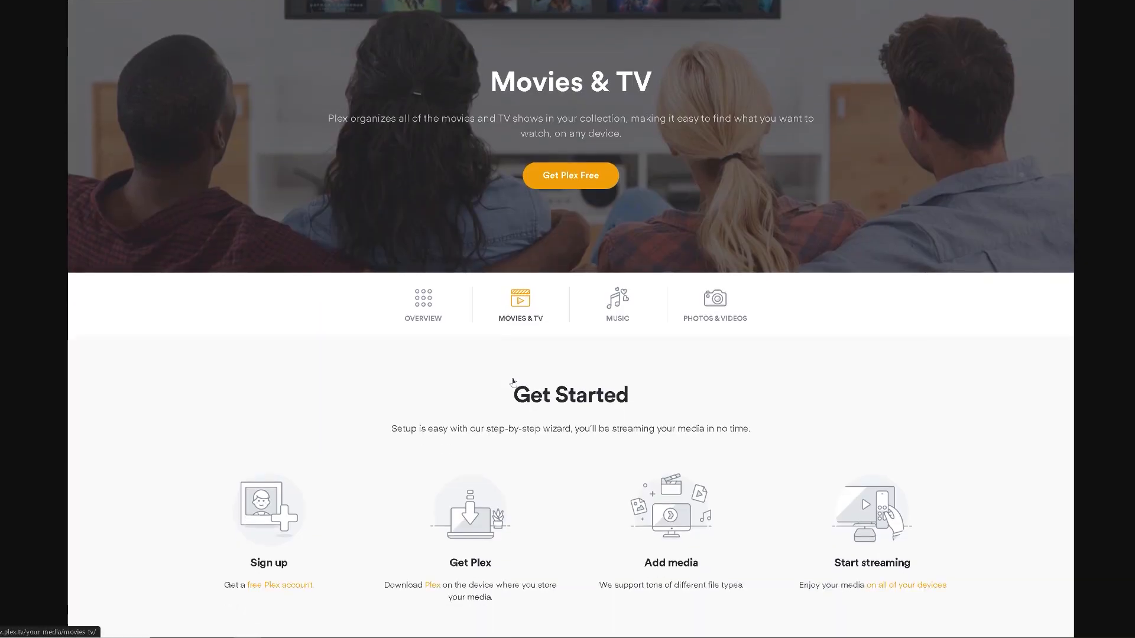
Scroll the Movies & TV page past Get Started to Recommendations and Download Plex.
scroll(down, 3)
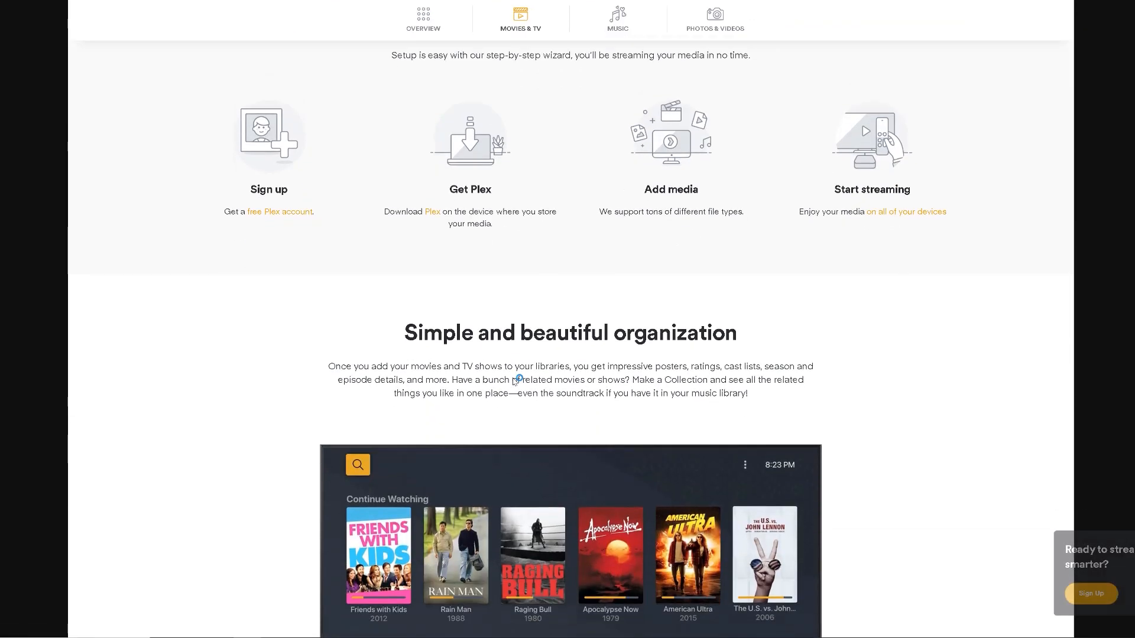
scroll(down, 3)
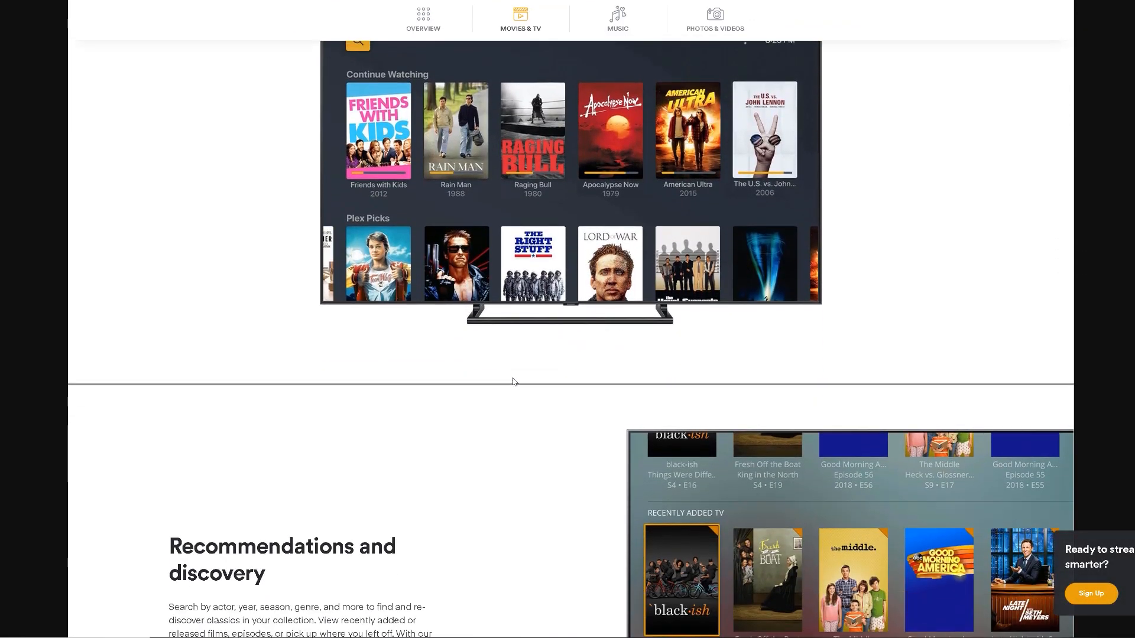
scroll(down, 3)
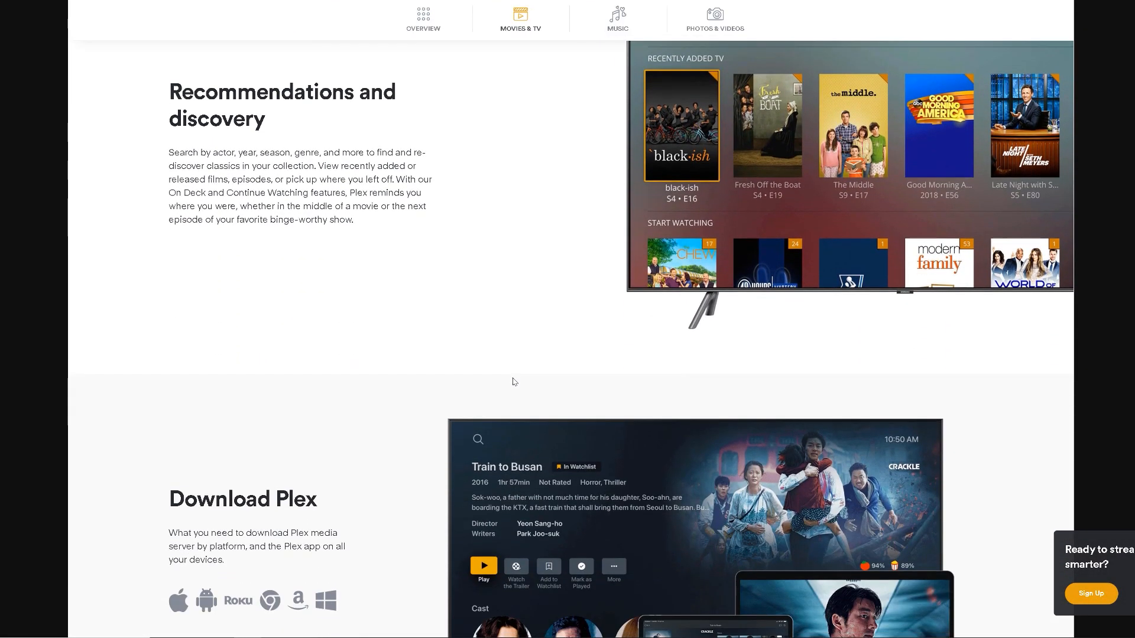